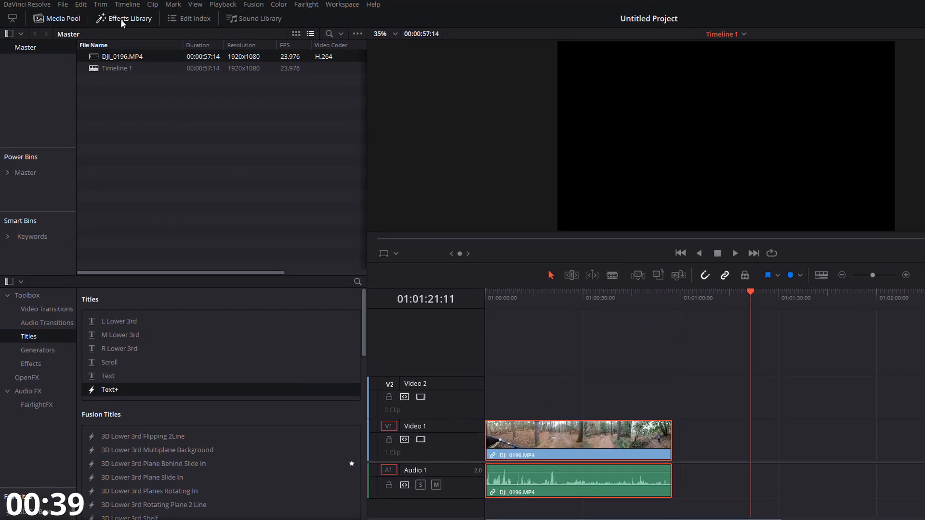
pyautogui.moveTo(155, 23)
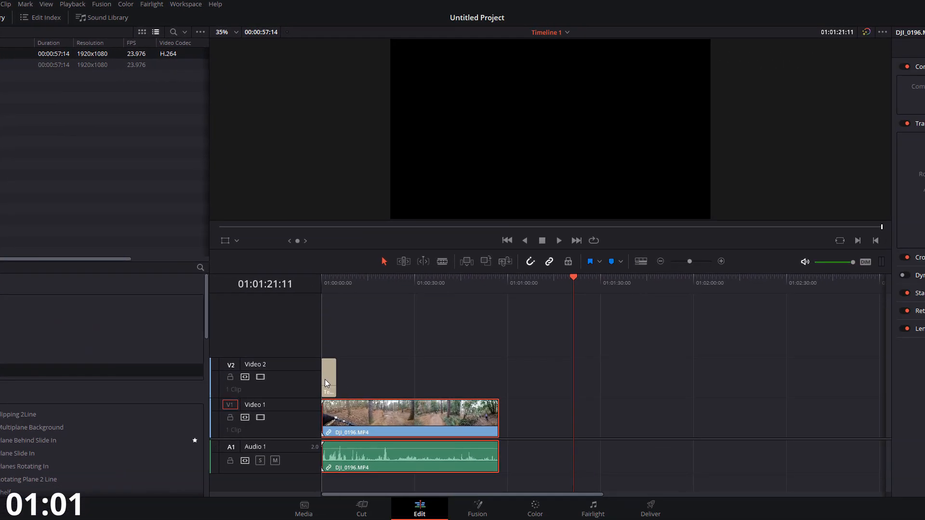
# Extend the Text+ title's right edge to match the DJI_0196 clip length.
pyautogui.moveTo(329, 378); pyautogui.dragTo(483, 378)
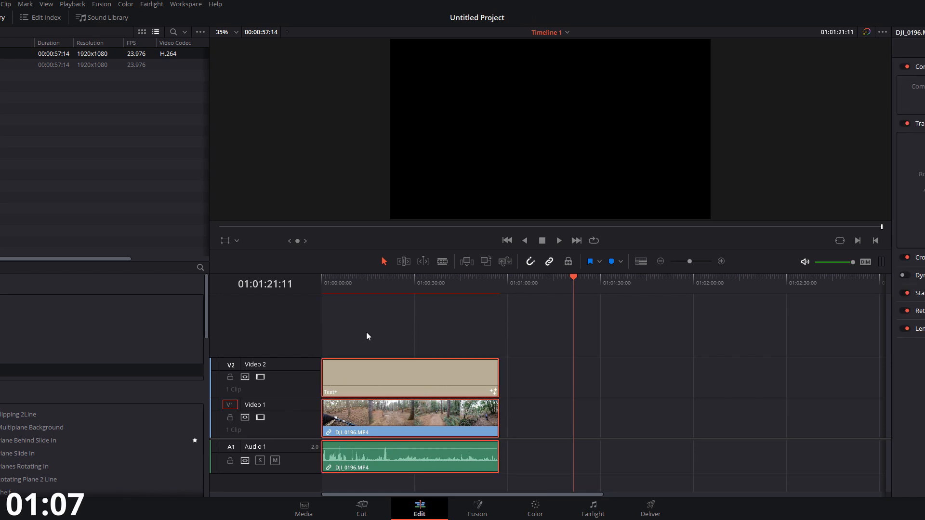
# Park the playhead at 01:00:00:00 and select the Text+ clip for editing in the Inspector.
pyautogui.click(322, 278)
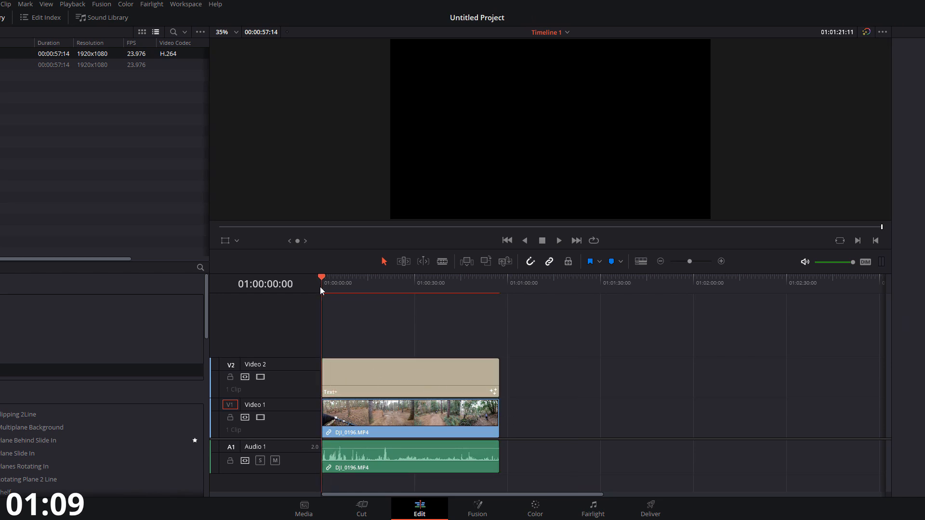
pyautogui.click(411, 378)
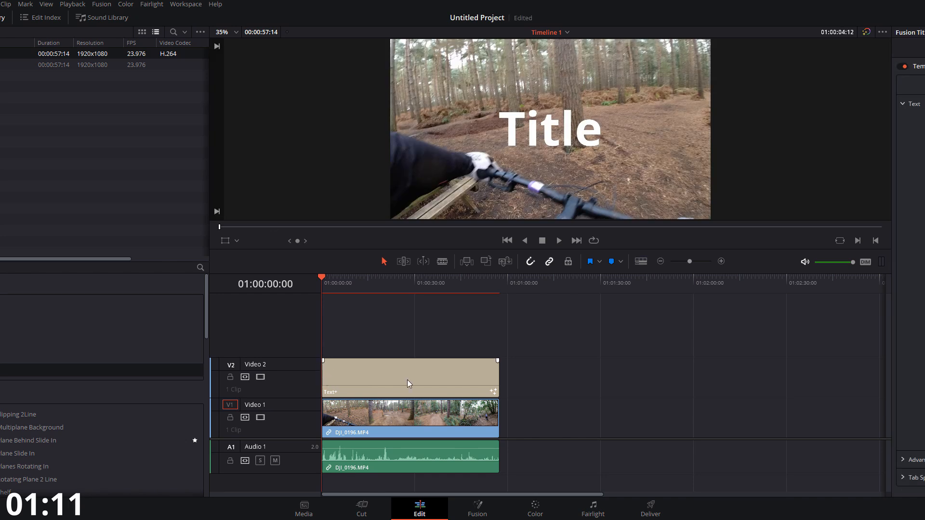
pyautogui.moveTo(353, 374)
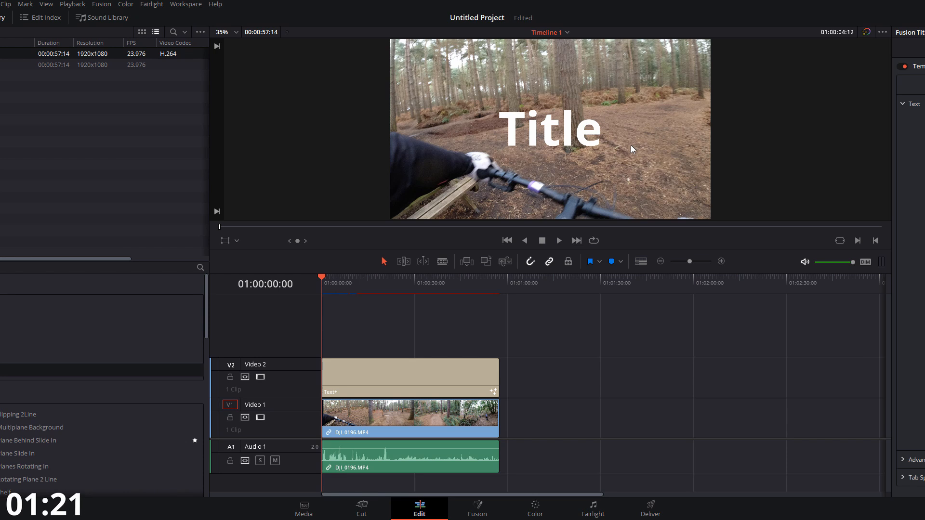
pyautogui.click(409, 378)
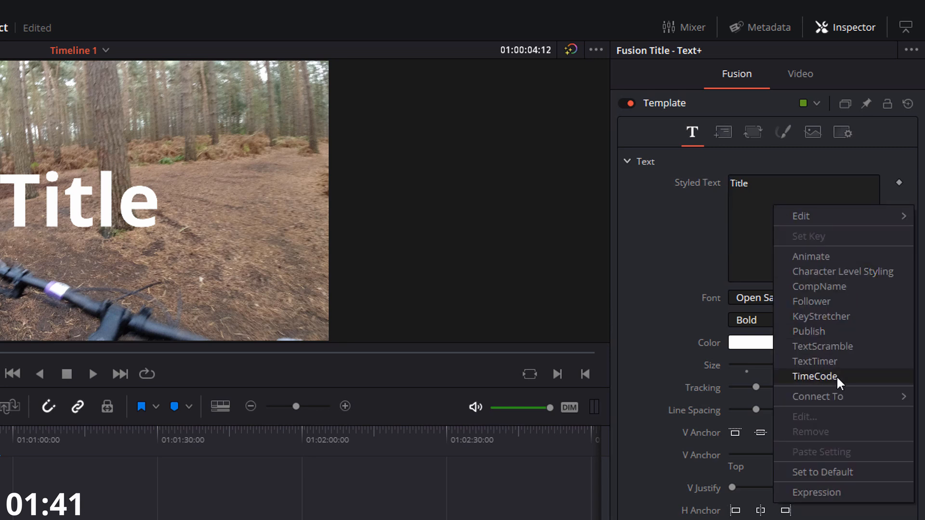
# Drive the Styled Text field with a TimeCode modifier.
pyautogui.click(816, 377)
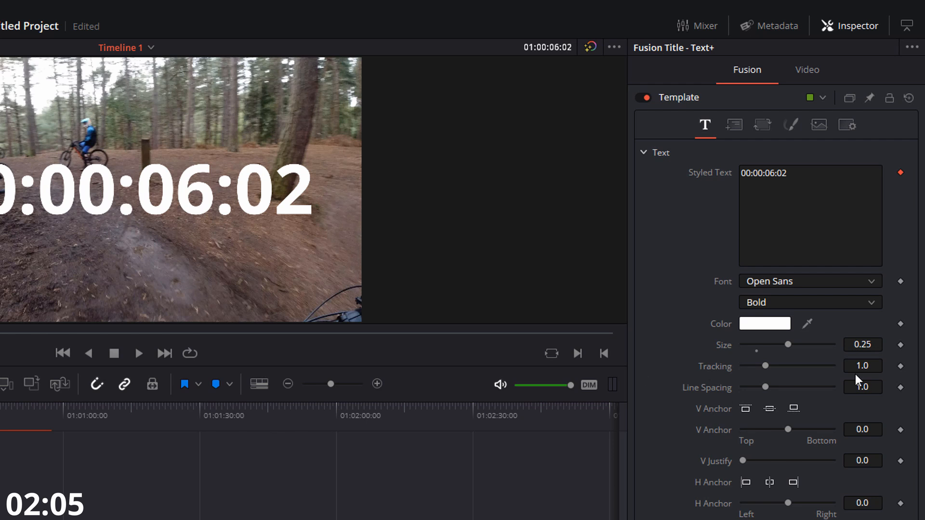
pyautogui.moveTo(843, 351)
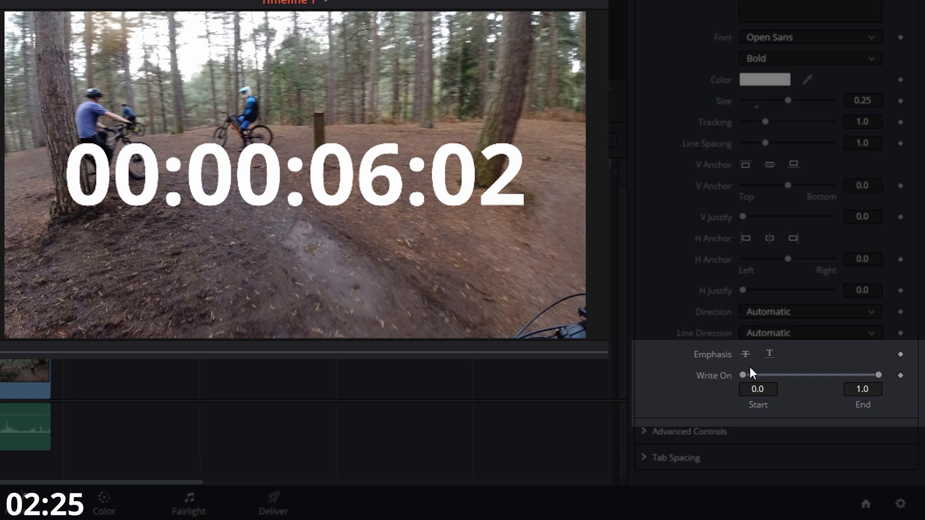
pyautogui.moveTo(466, 124)
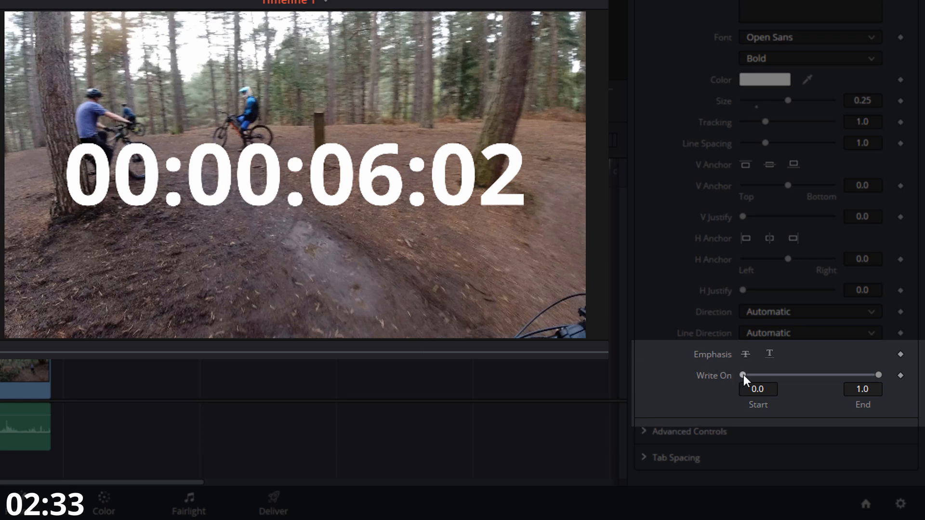
# Leave Write On Start at 0 and pull End left to cut the trailing frame digits.
pyautogui.moveTo(743, 374); pyautogui.dragTo(761, 374)
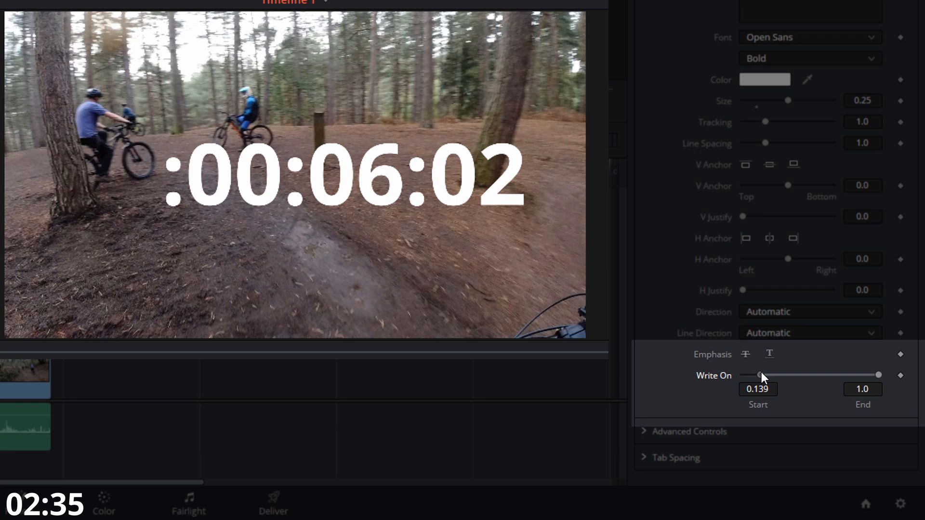
pyautogui.moveTo(760, 375); pyautogui.dragTo(795, 375)
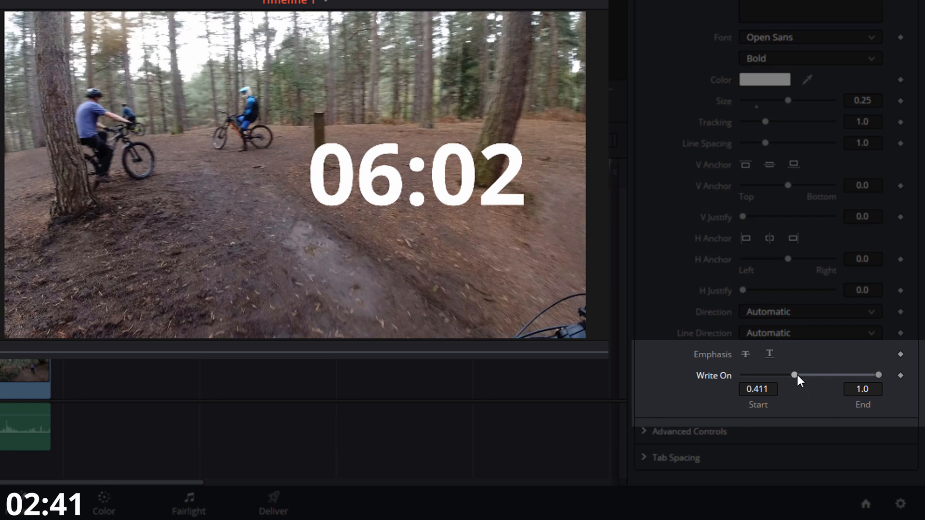
pyautogui.moveTo(793, 375); pyautogui.dragTo(742, 374)
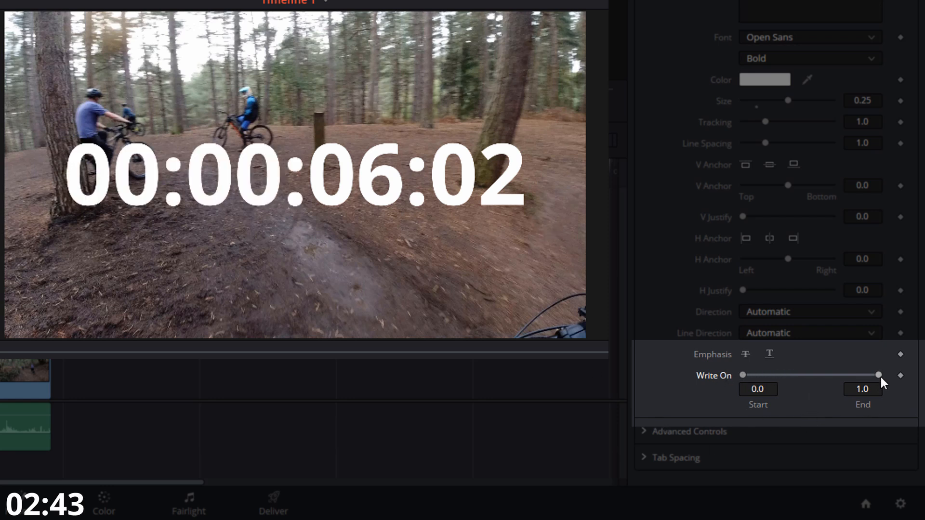
pyautogui.moveTo(879, 375); pyautogui.dragTo(827, 375)
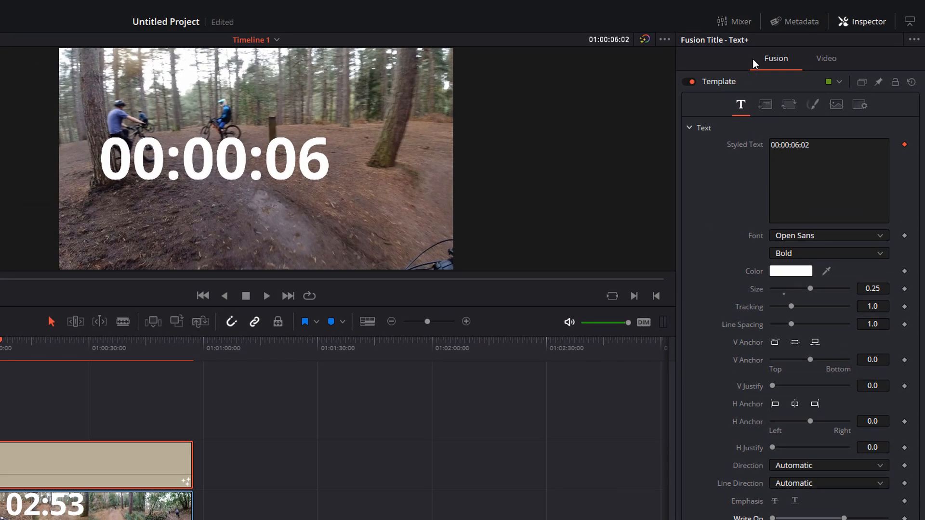
pyautogui.moveTo(820, 69)
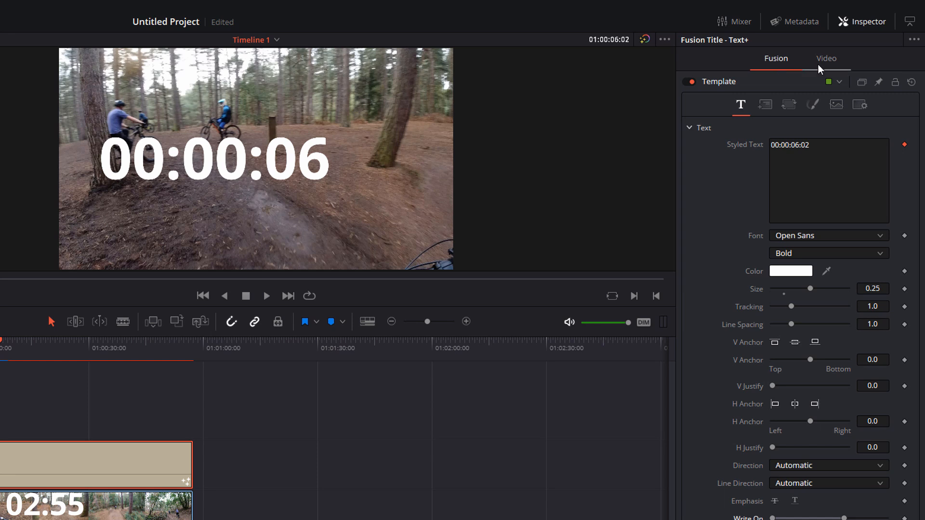
# Shrink the counter's Transform Zoom, move it to the bottom-left corner and play to check.
pyautogui.click(826, 58)
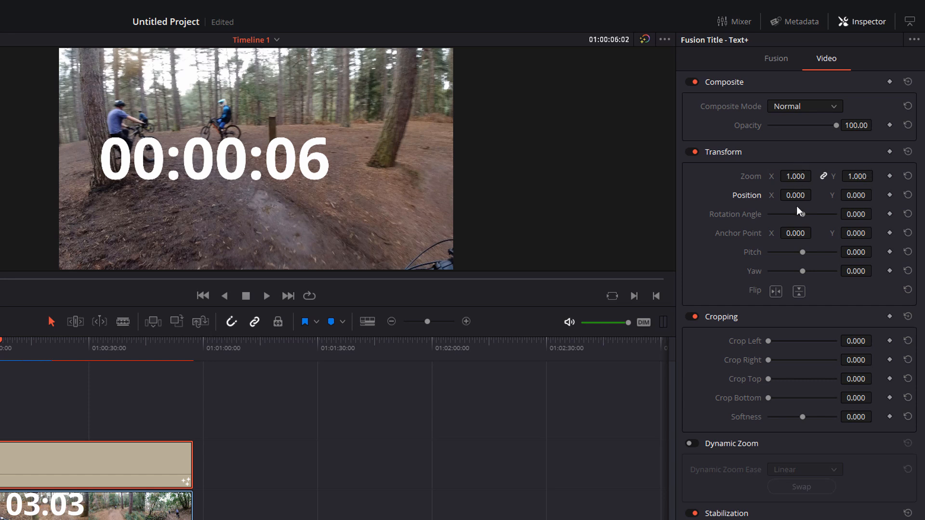
pyautogui.write('0.120')
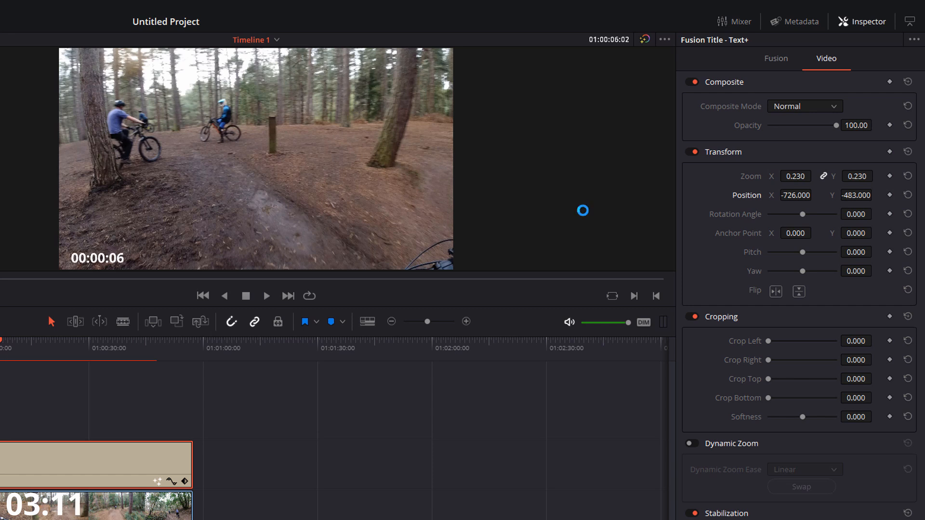
pyautogui.click(266, 296)
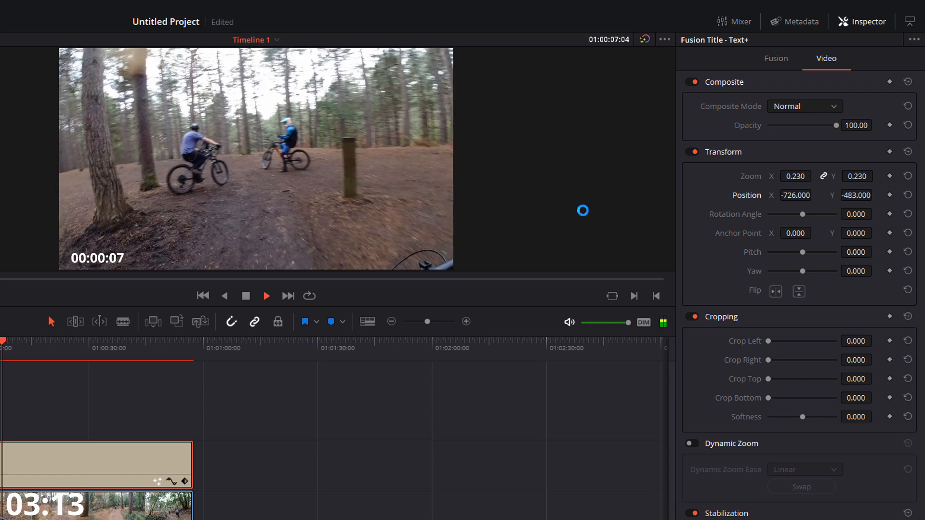
pyautogui.click(97, 341)
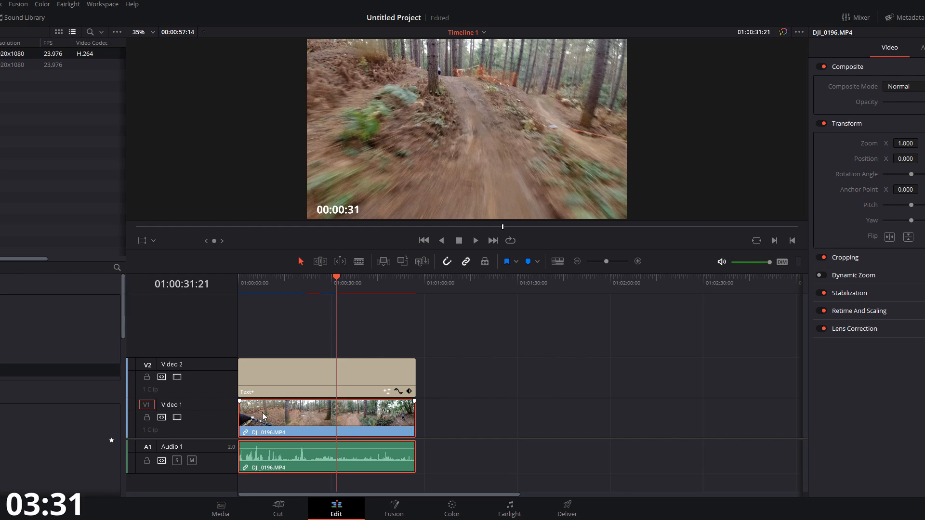
# Set the DJI clip's speed to 200% via Change Clip Speed.
pyautogui.rightClick(262, 417)
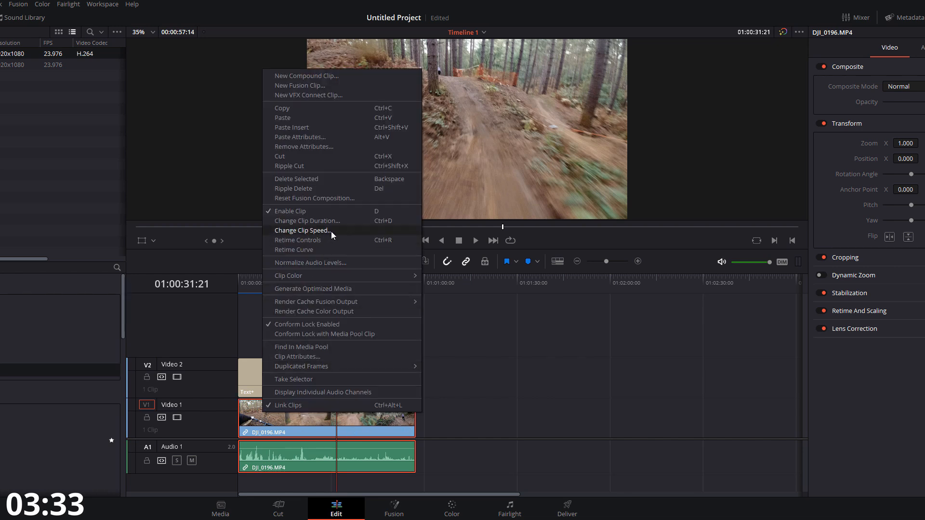
pyautogui.click(302, 231)
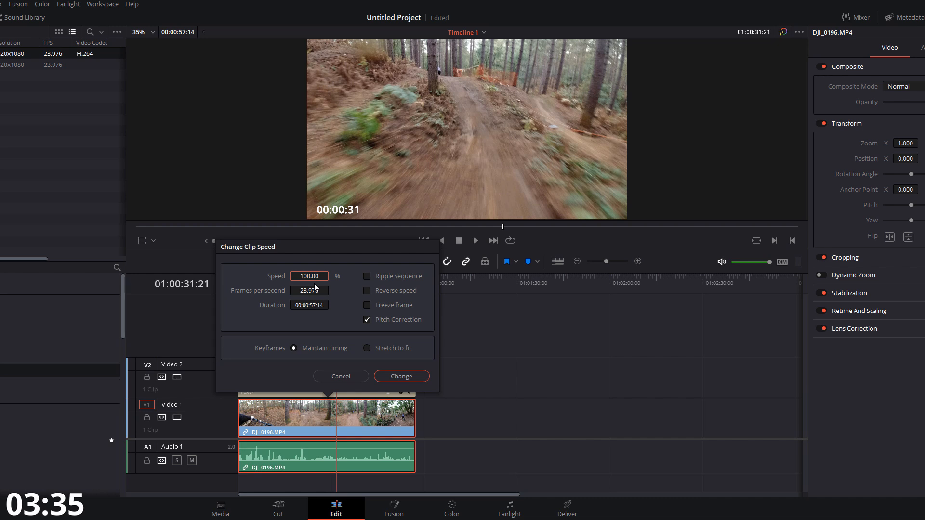
pyautogui.write('200')
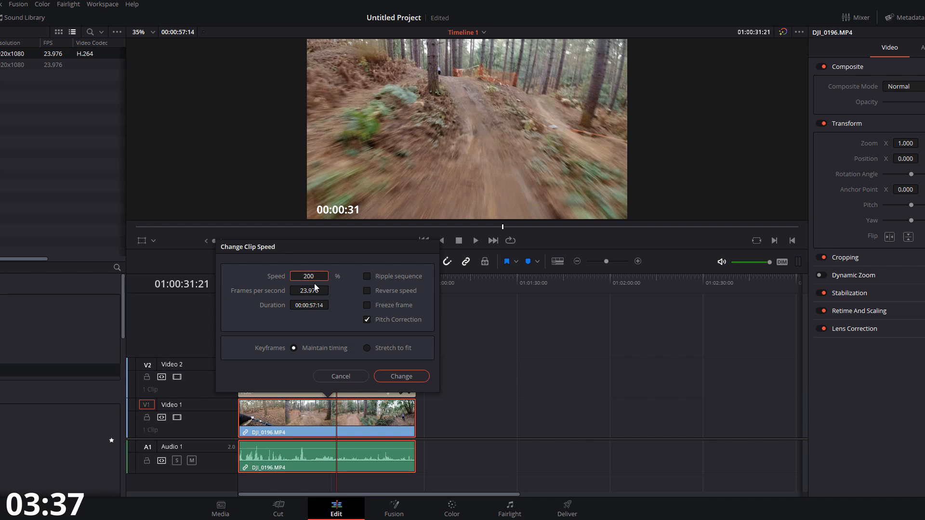
pyautogui.click(401, 376)
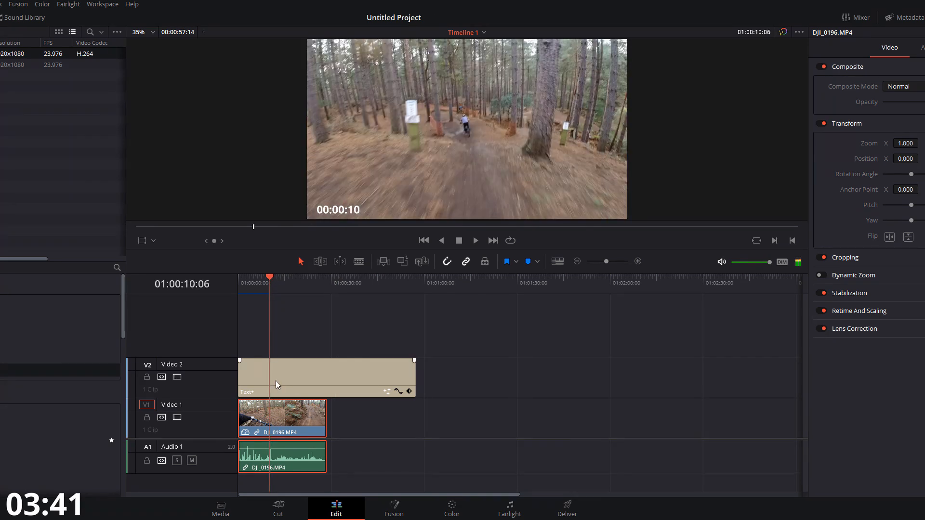
pyautogui.click(475, 240)
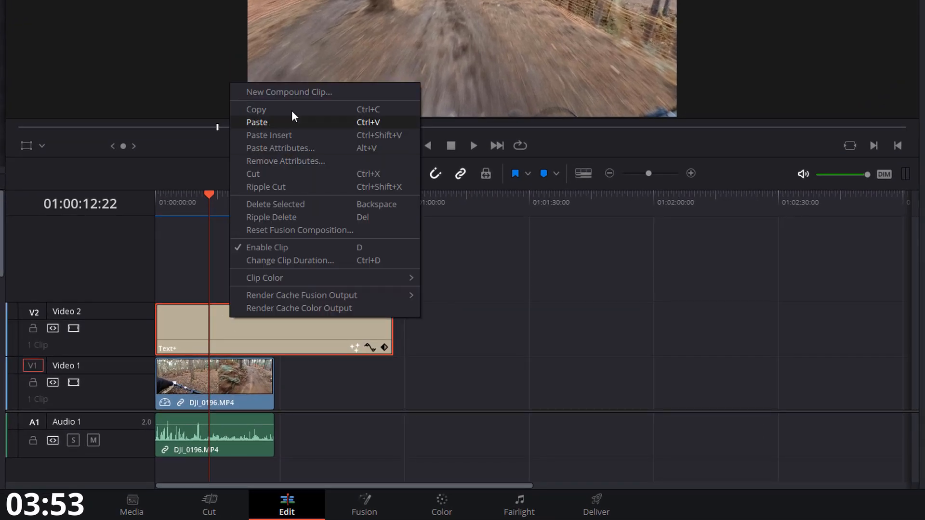
pyautogui.moveTo(289, 97)
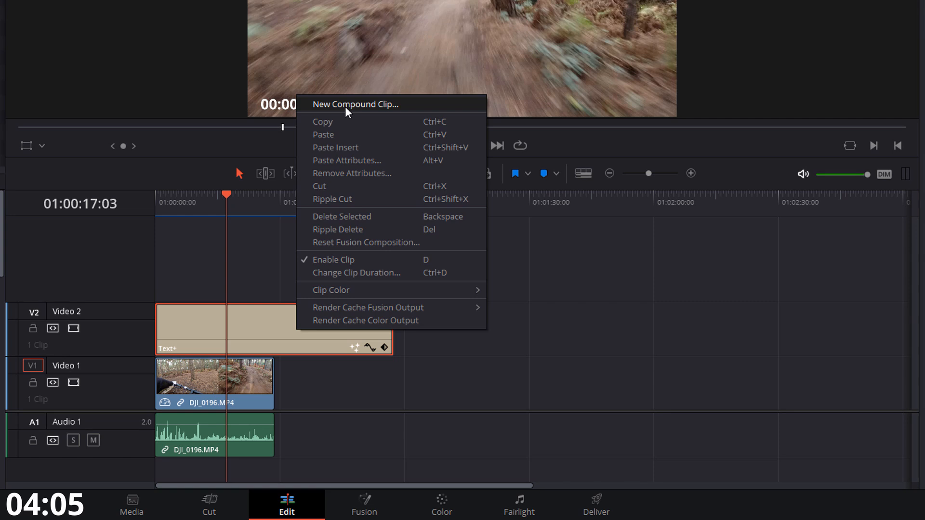
# Create Compound Clip 1 from the Text+ counter on Video 2.
pyautogui.click(355, 104)
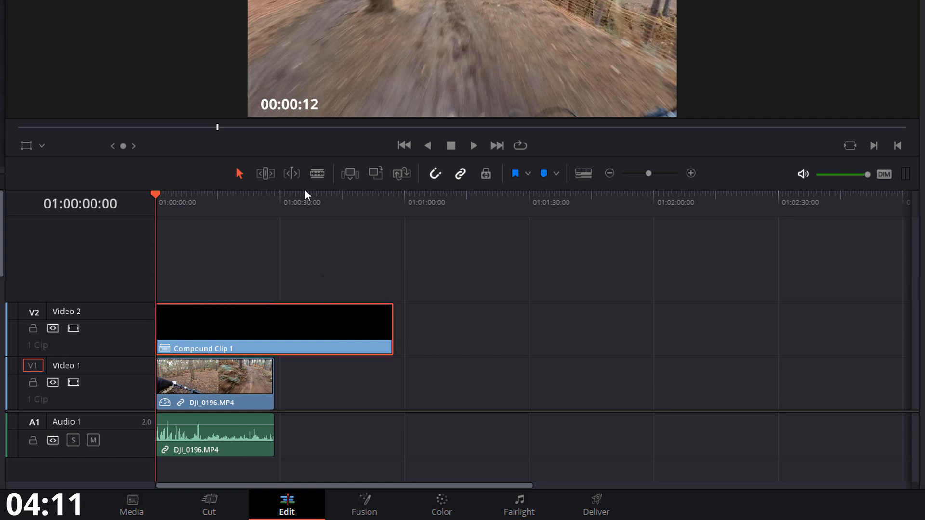
pyautogui.moveTo(306, 119)
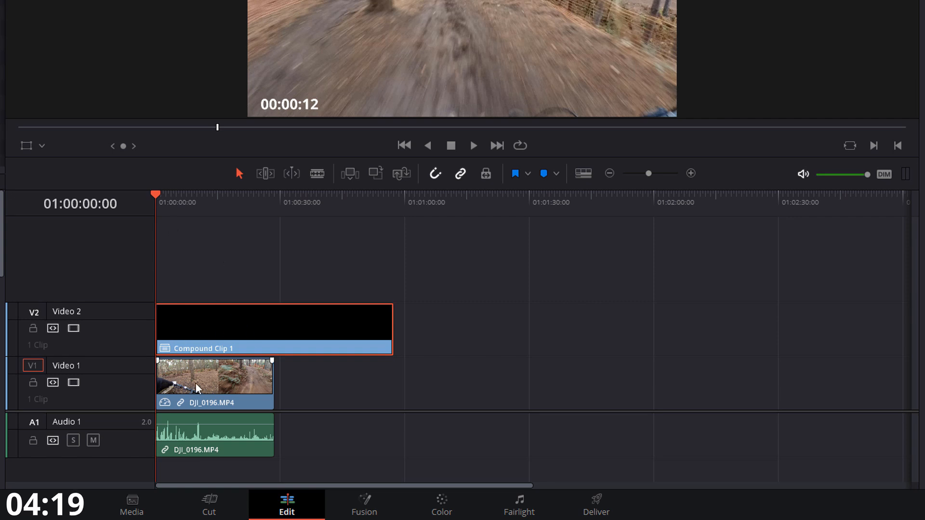
# Copy the bike clip and paste its Speed Change attribute onto Compound Clip 1.
pyautogui.click(214, 383)
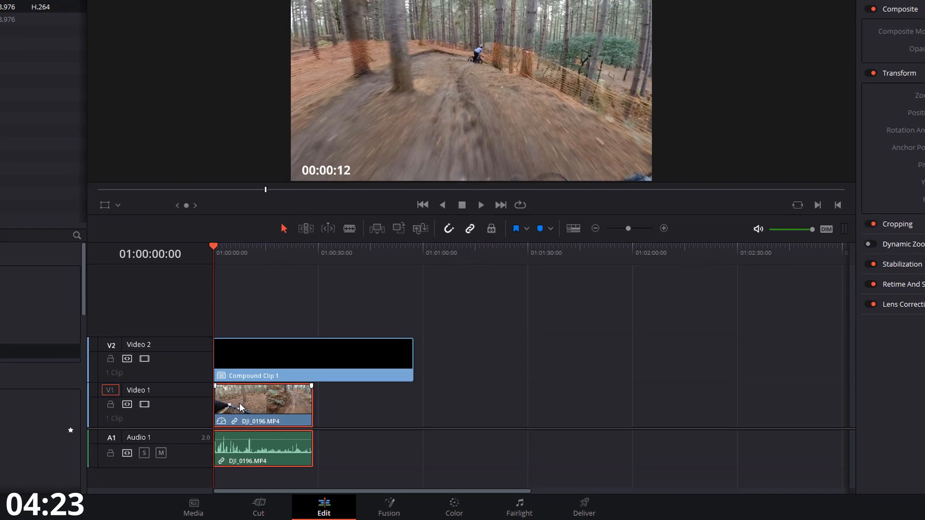
pyautogui.rightClick(262, 406)
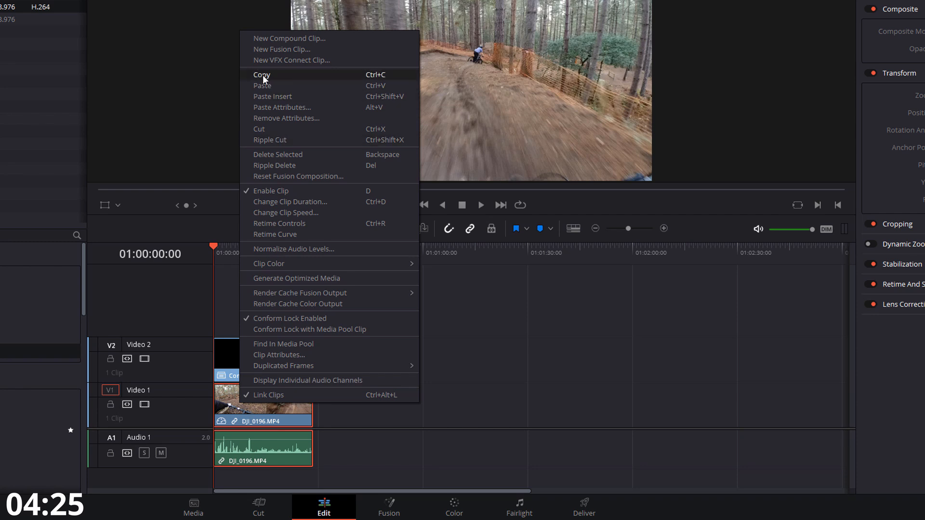
pyautogui.click(289, 37)
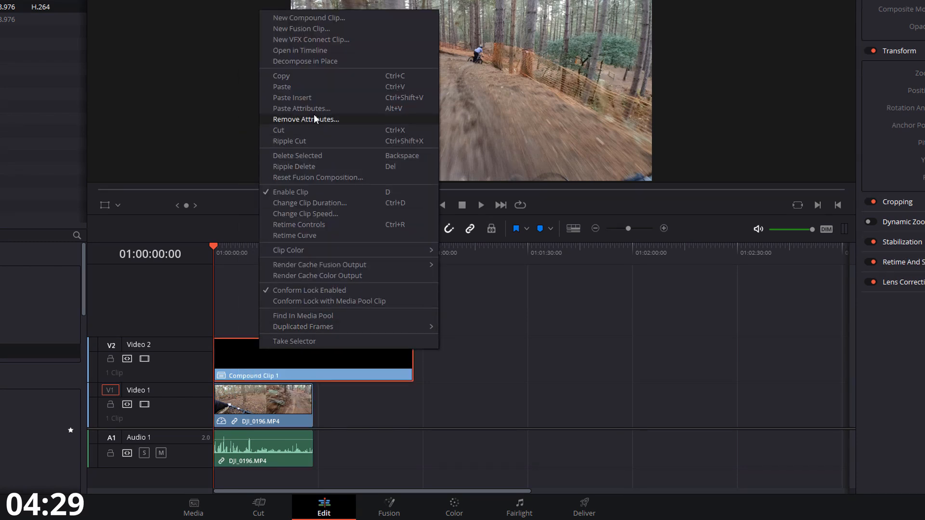
pyautogui.click(302, 108)
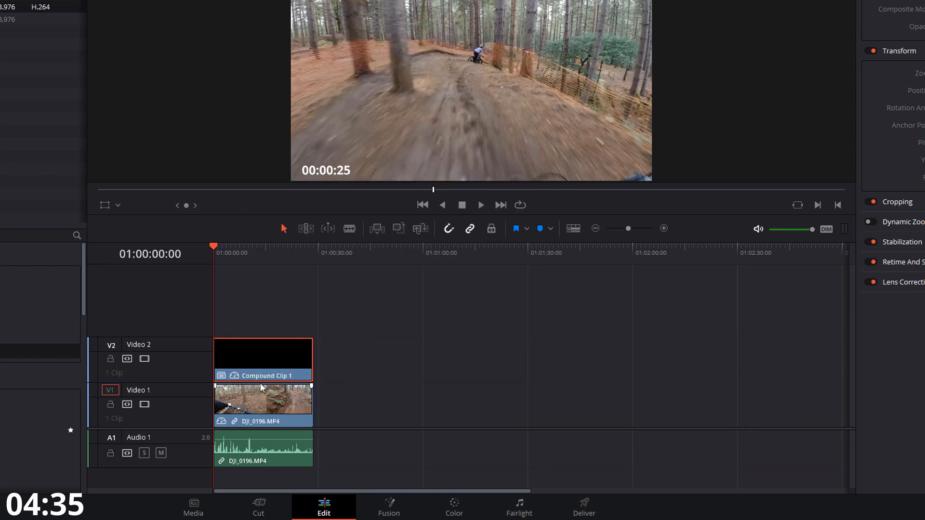
pyautogui.click(262, 404)
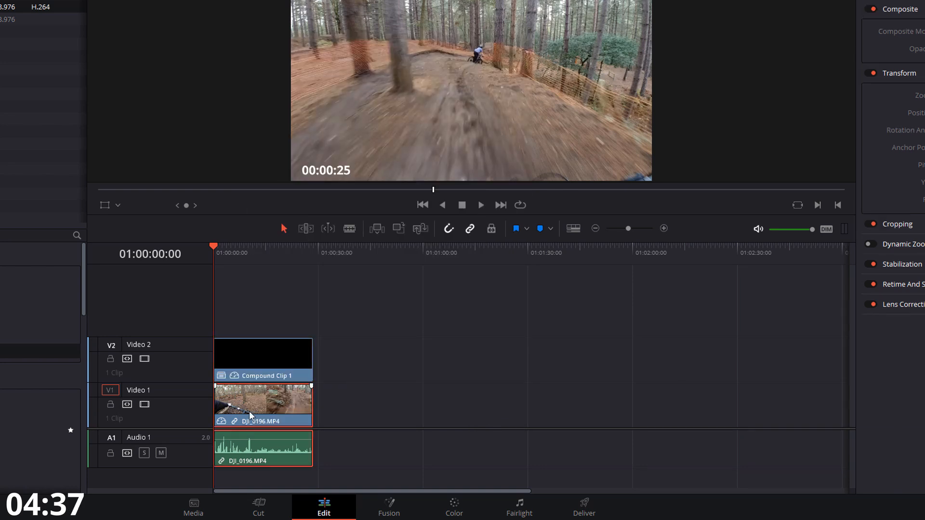
pyautogui.moveTo(288, 414)
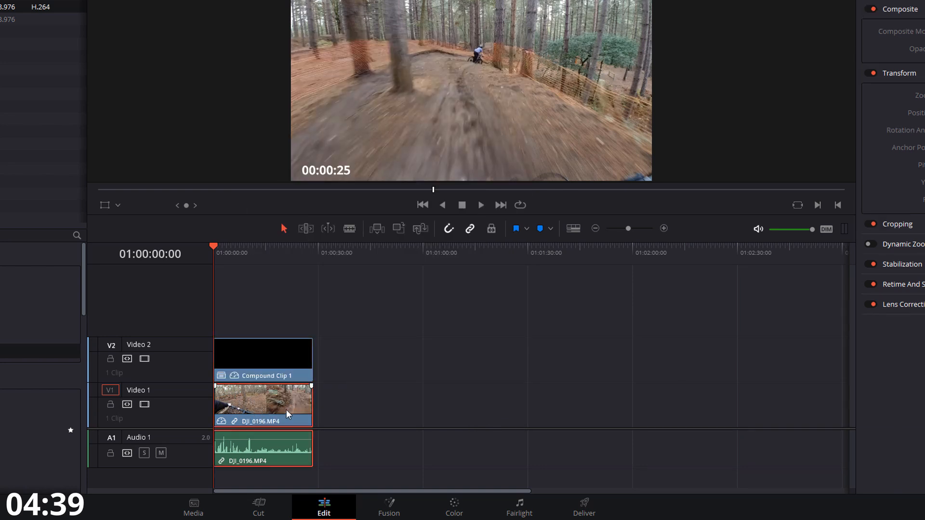
pyautogui.moveTo(223, 407)
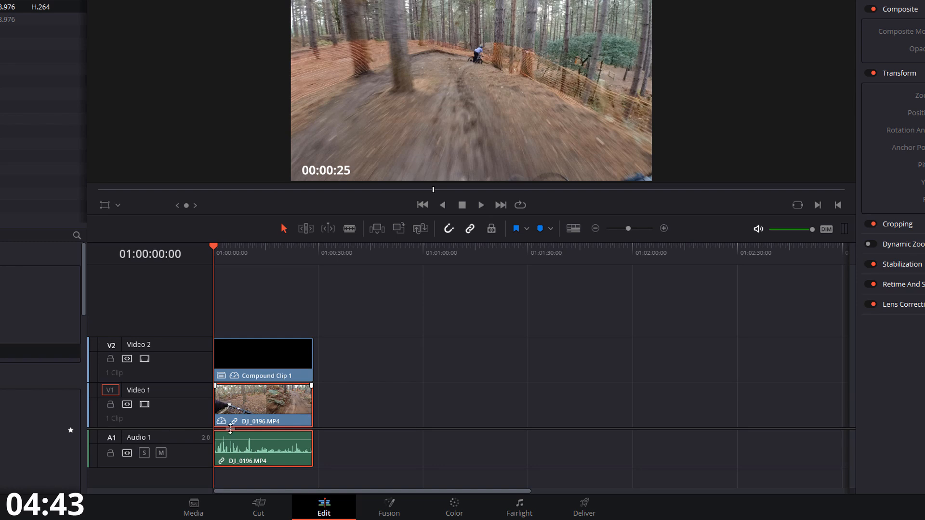
pyautogui.click(262, 353)
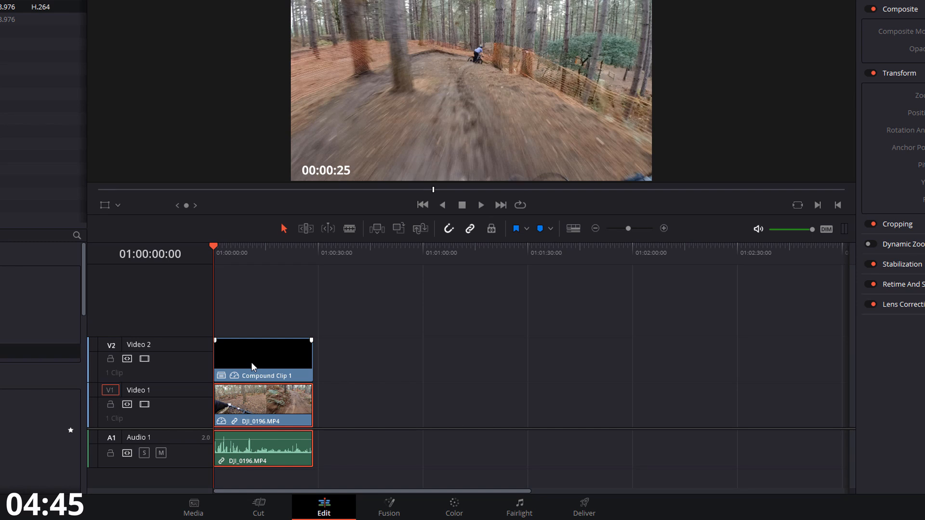